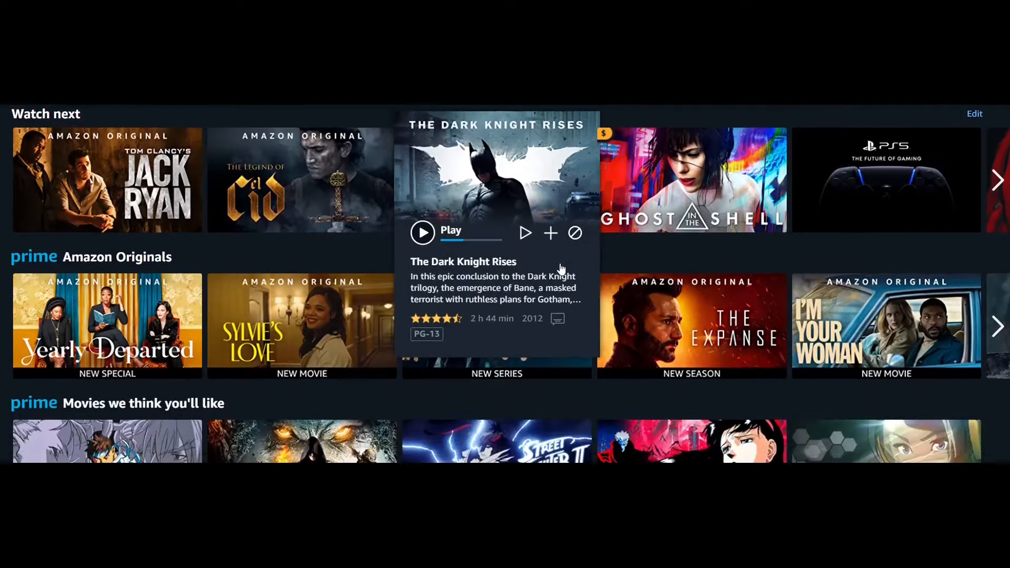
Scroll down the Prime Video home rows toward The Dark Knight Rises.
{"action": "scroll", "scroll_direction": "down", "scroll_amount": 3}
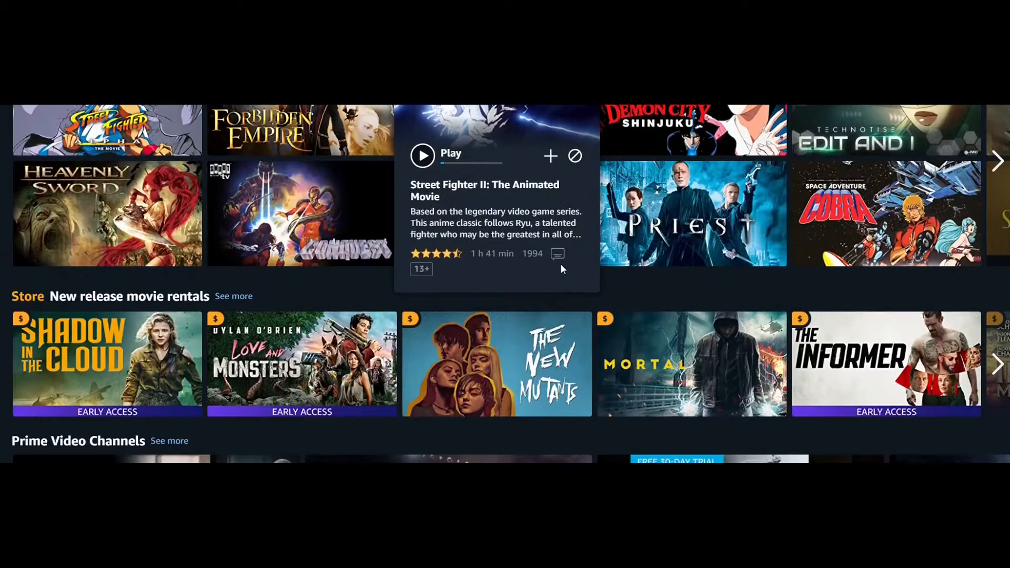
{"action": "scroll", "scroll_direction": "down", "scroll_amount": 3}
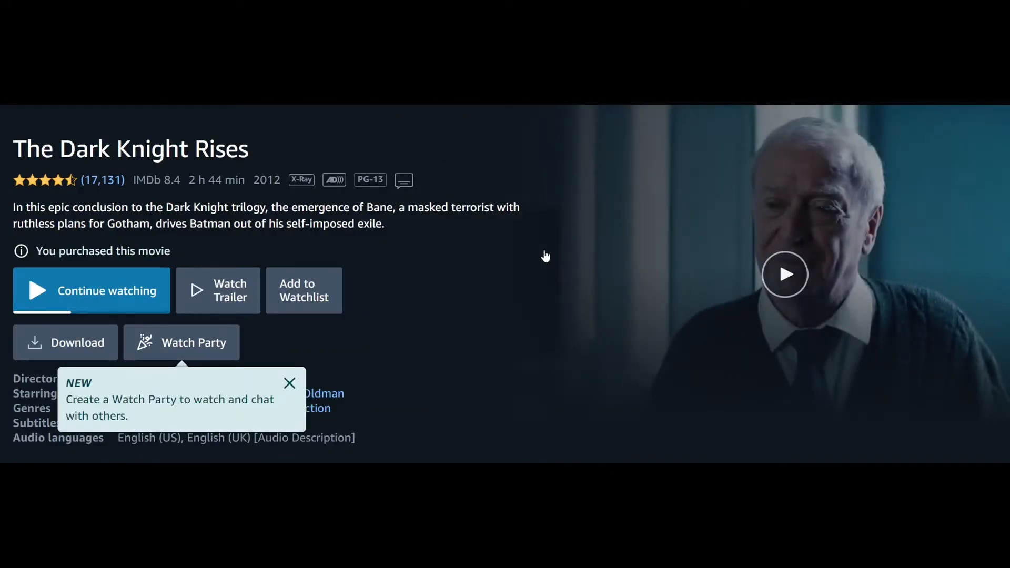
Close the Watch Party popup and scroll through The Dark Knight Rises cast and related titles.
{"action": "left_click", "coordinate": [289, 382]}
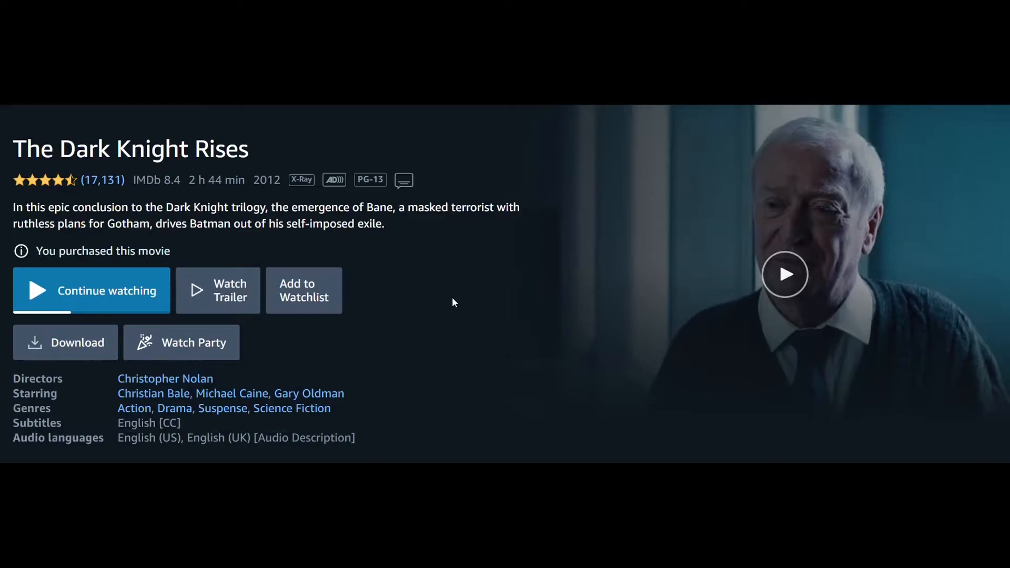
{"action": "scroll", "scroll_direction": "down", "scroll_amount": 3}
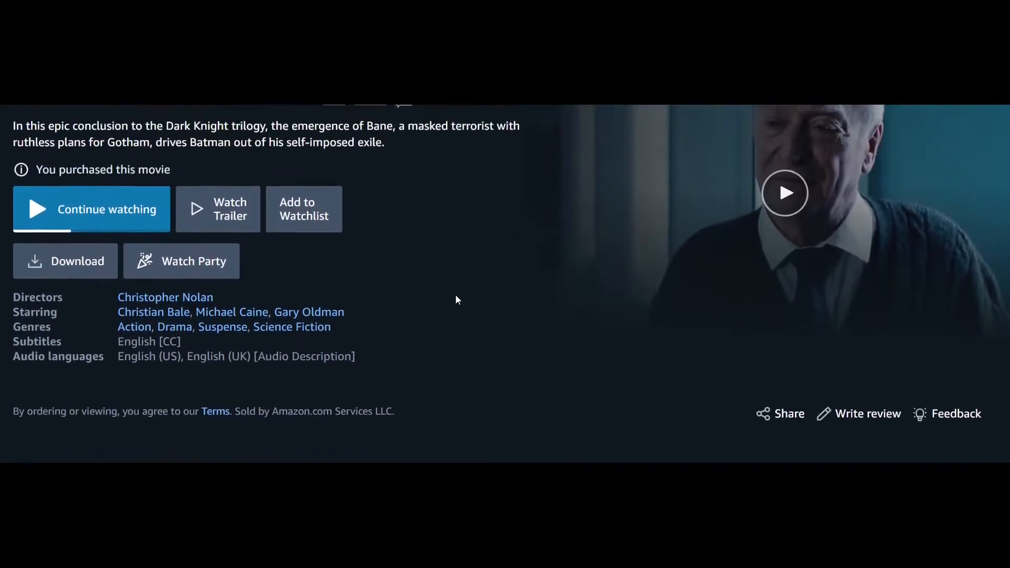
{"action": "scroll", "scroll_direction": "up", "scroll_amount": 3}
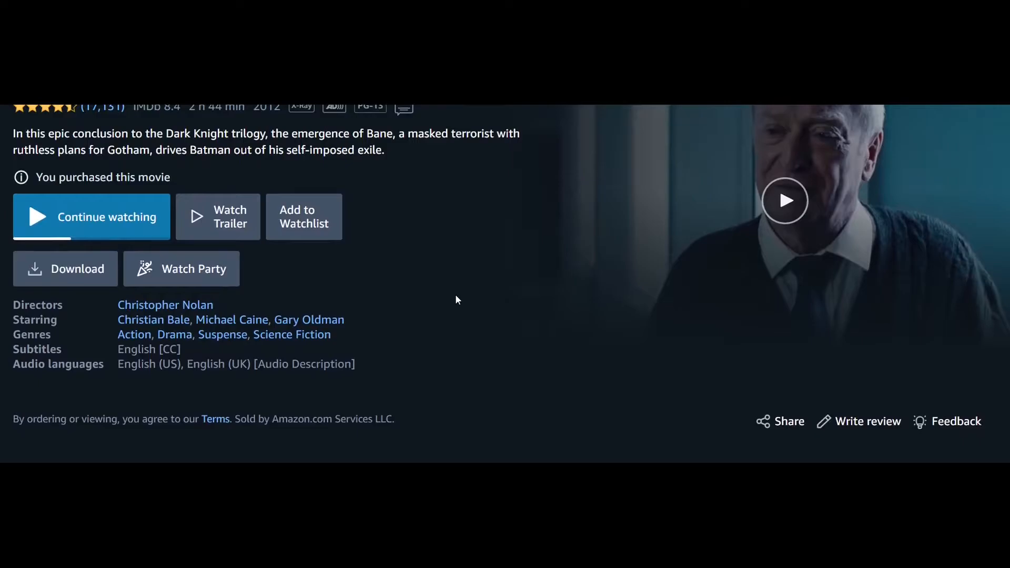
{"action": "scroll", "scroll_direction": "down", "scroll_amount": 3}
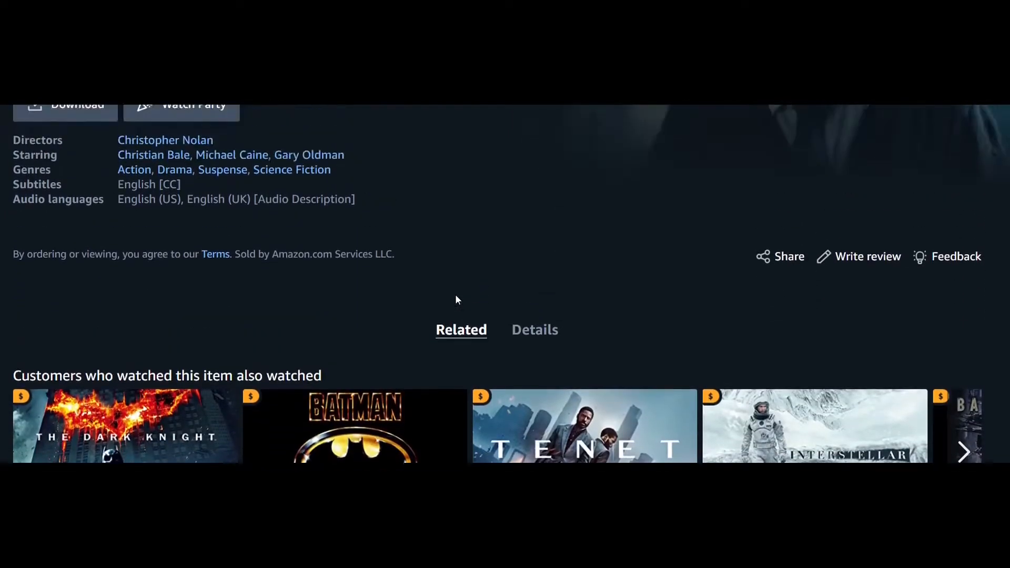
{"action": "scroll", "scroll_direction": "up", "scroll_amount": 3}
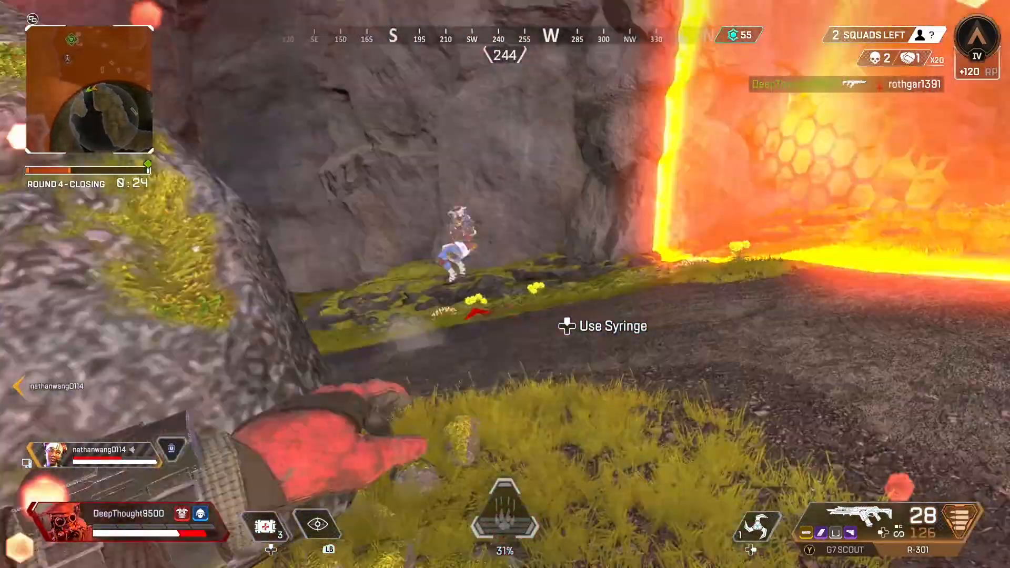
Switch from the syringe to the G7 Scout rifle as the ring closes.
{"action": "left_click", "coordinate": [505, 284]}
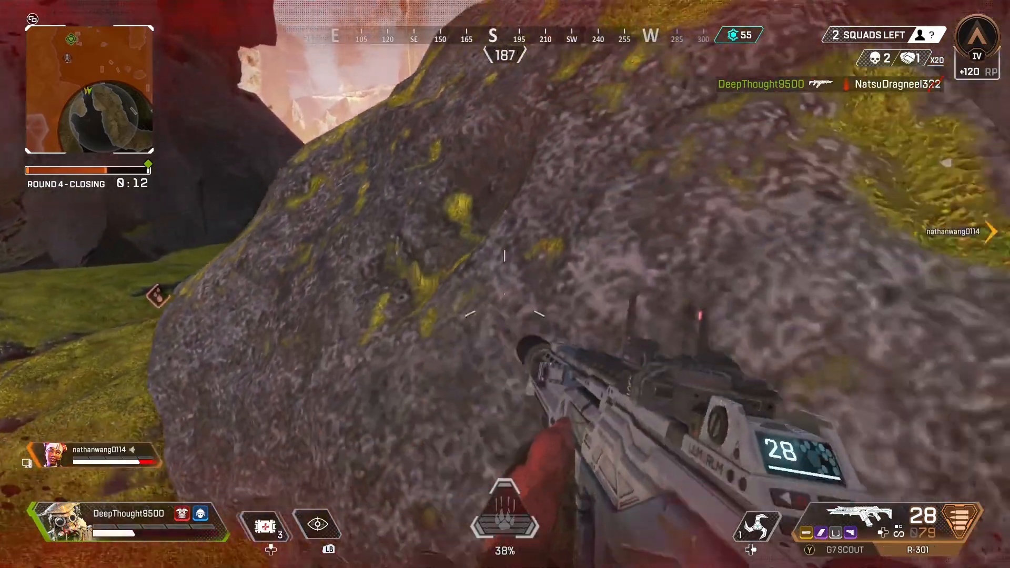
{"action": "mouse_move", "coordinate": [505, 283]}
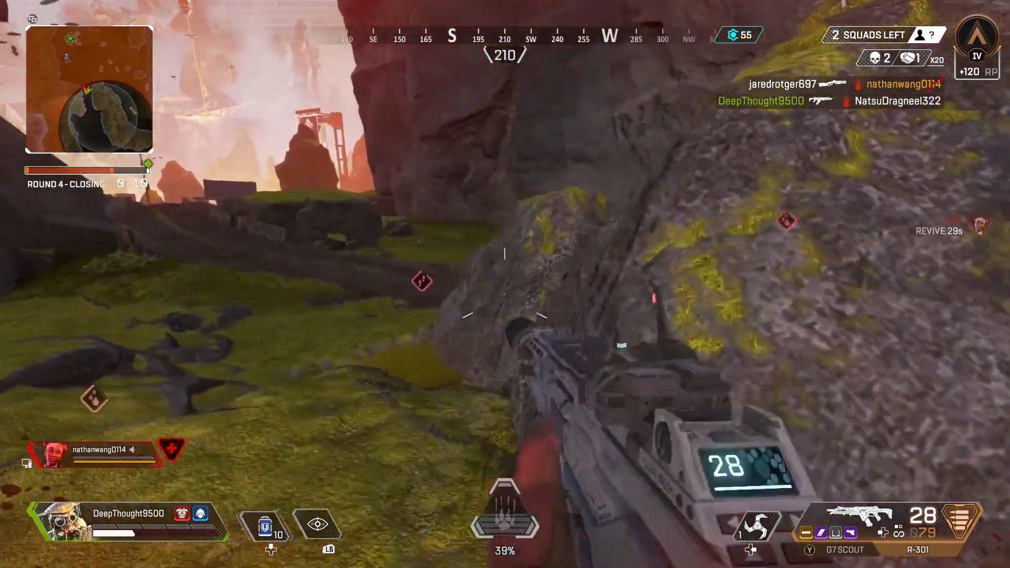